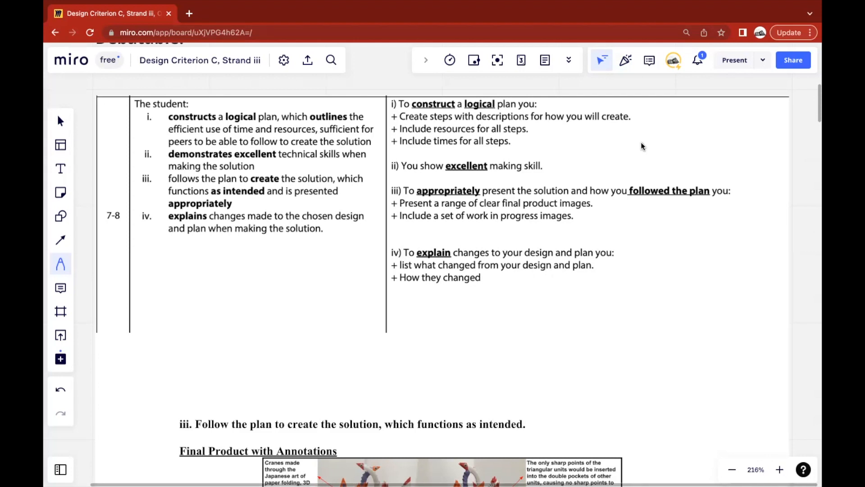
{"action": "mouse_move", "coordinate": [507, 241]}
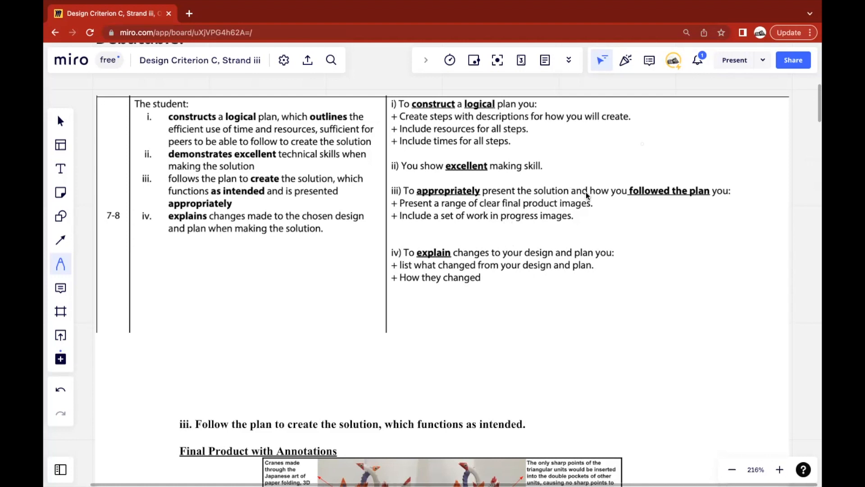
Handwrite 'physical changes' with a curved arrow pointing at 'followed the plan'.
{"action": "left_click_drag", "start_coordinate": [582, 187], "coordinate": [634, 221]}
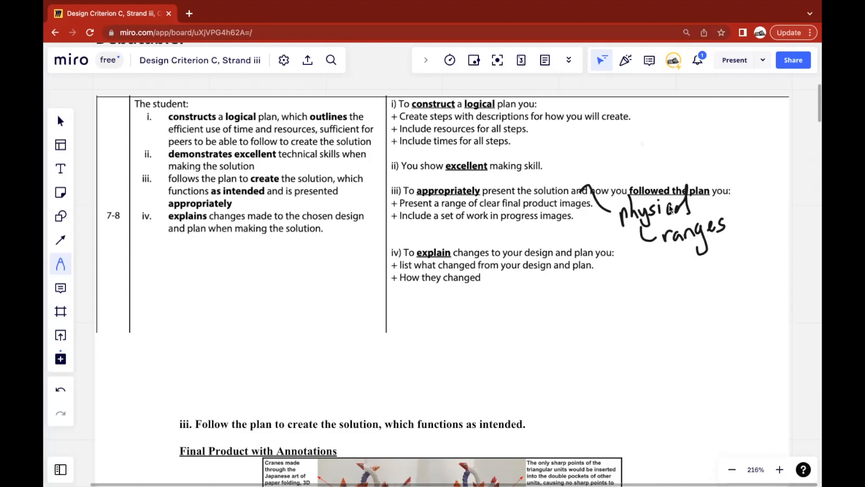
Scroll down to the Final Product with Annotations section showing the origami cranes and toy stand.
{"action": "scroll", "scroll_direction": "down", "scroll_amount": 3}
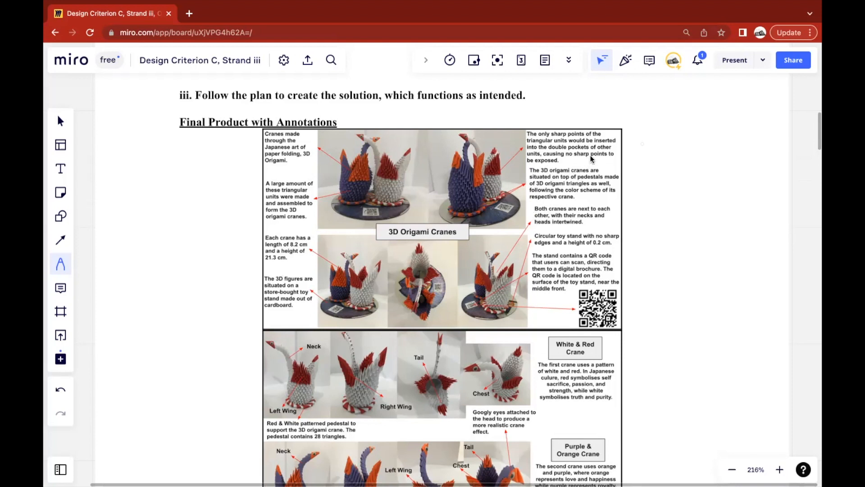
{"action": "scroll", "scroll_direction": "down", "scroll_amount": 3}
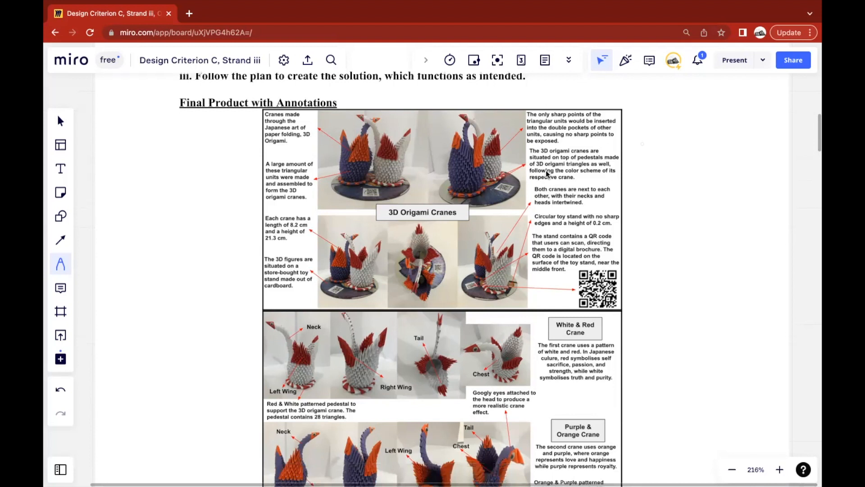
{"action": "scroll", "scroll_direction": "down", "scroll_amount": 3}
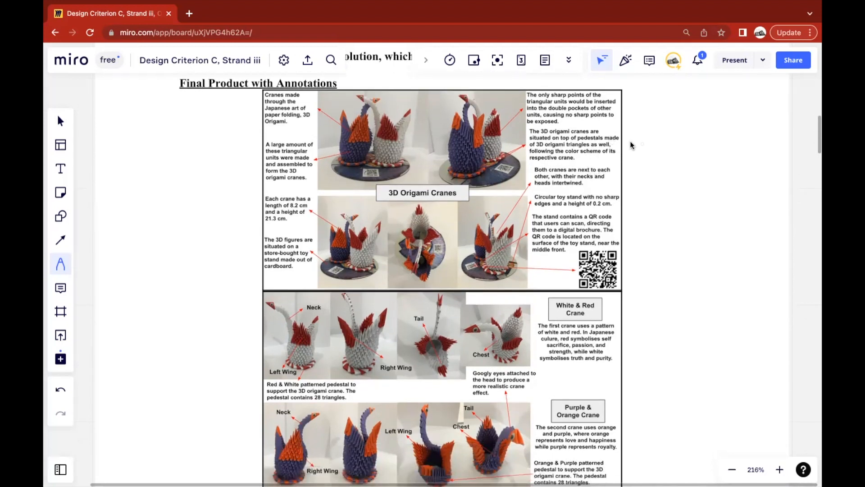
{"action": "scroll", "scroll_direction": "down", "scroll_amount": 3}
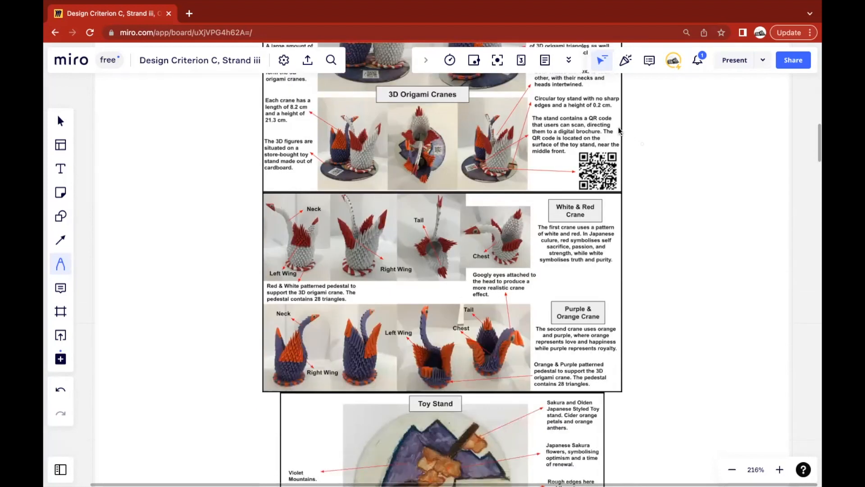
{"action": "mouse_move", "coordinate": [633, 127]}
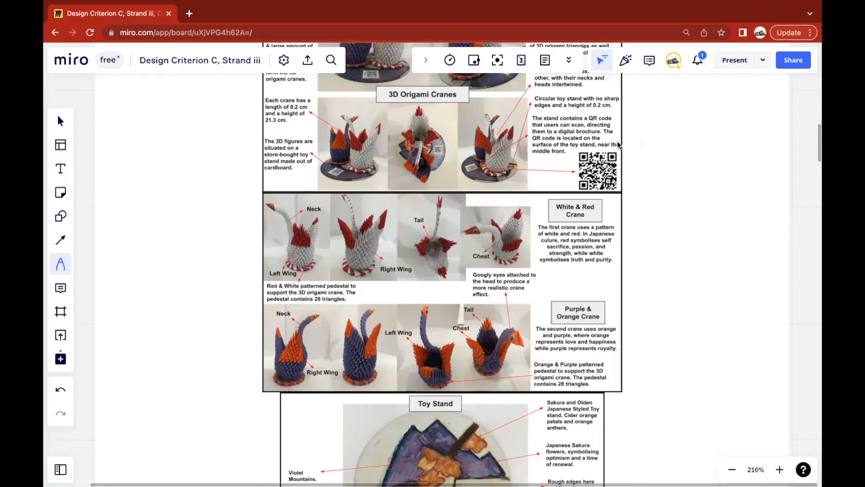
{"action": "mouse_move", "coordinate": [592, 155]}
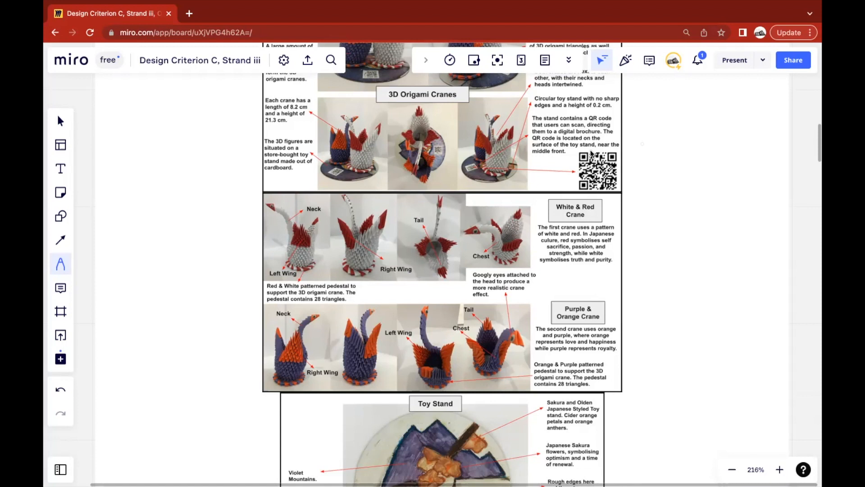
{"action": "mouse_move", "coordinate": [297, 241]}
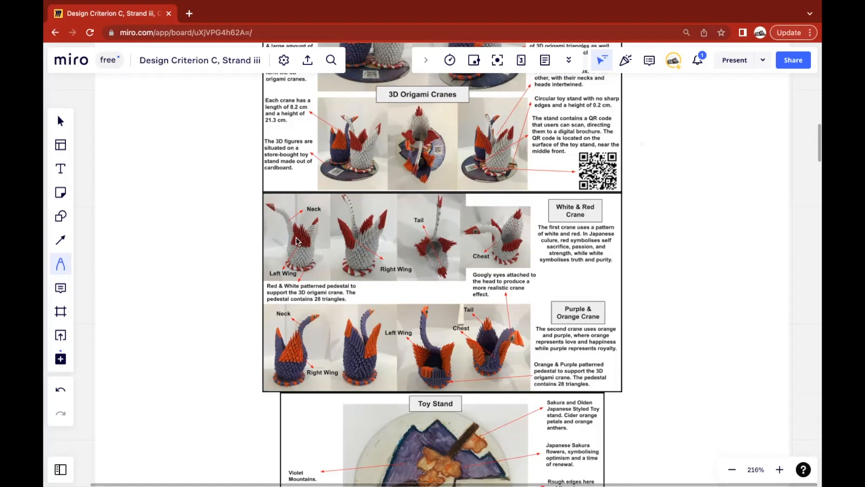
{"action": "mouse_move", "coordinate": [303, 211]}
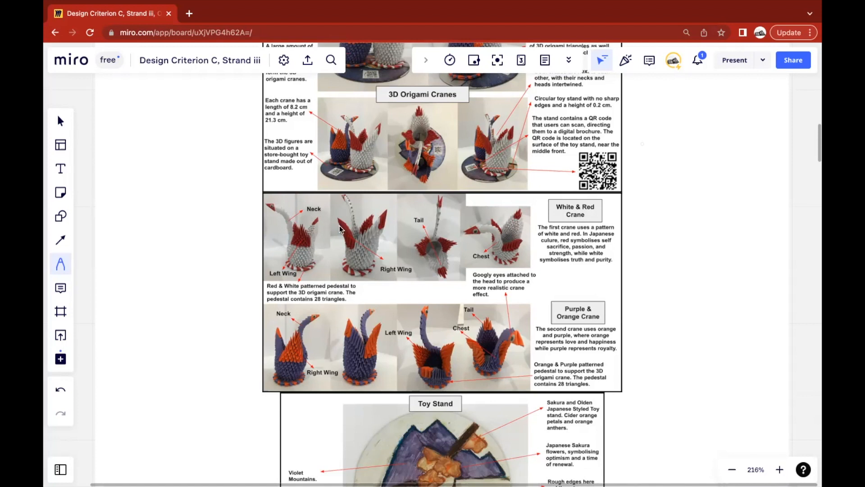
{"action": "mouse_move", "coordinate": [415, 254]}
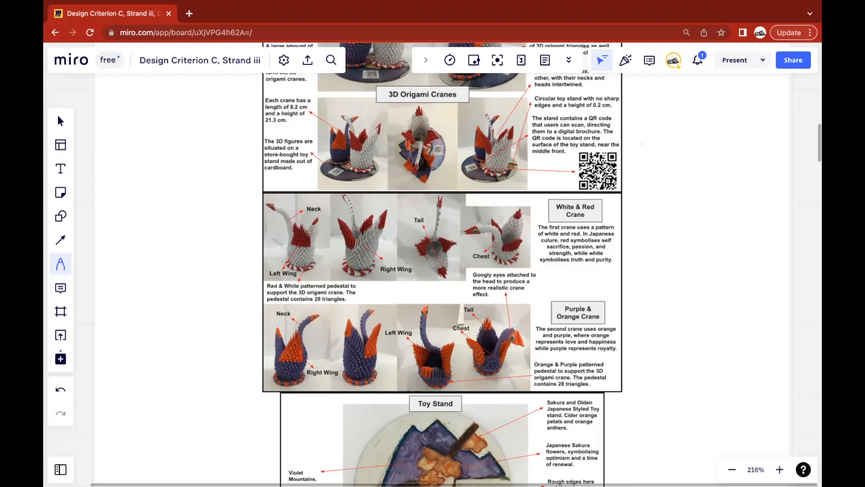
{"action": "scroll", "scroll_direction": "down", "scroll_amount": 3}
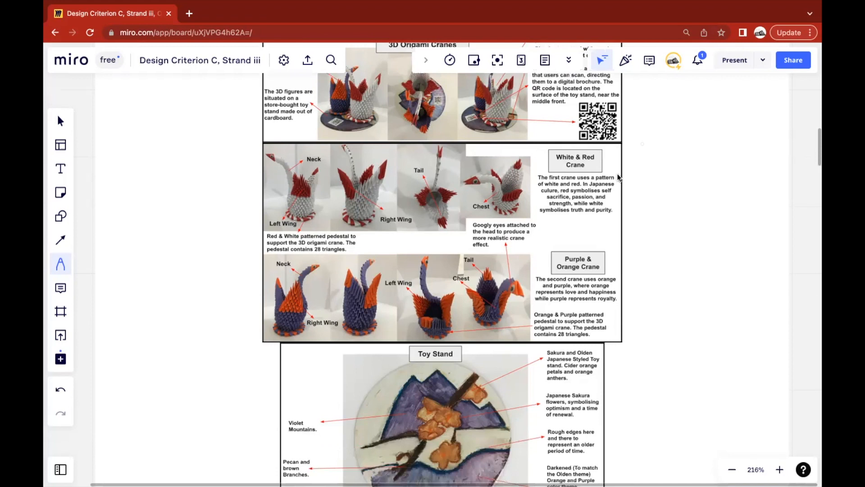
{"action": "mouse_move", "coordinate": [617, 201]}
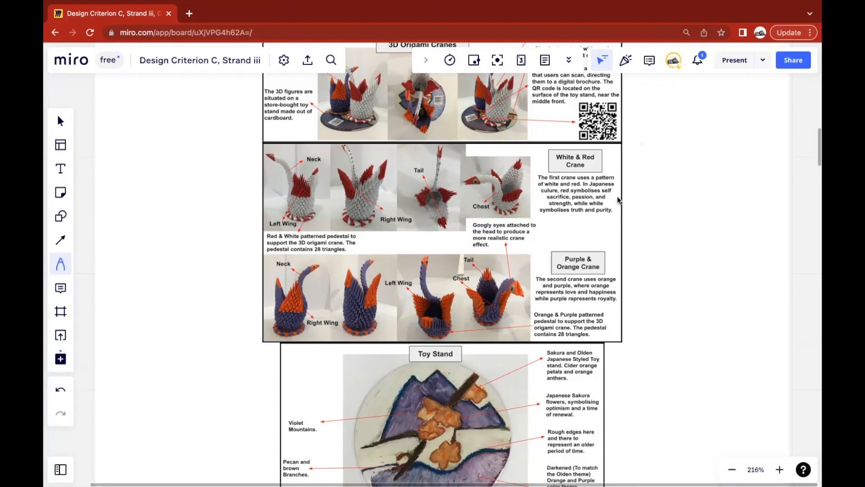
{"action": "scroll", "scroll_direction": "down", "scroll_amount": 3}
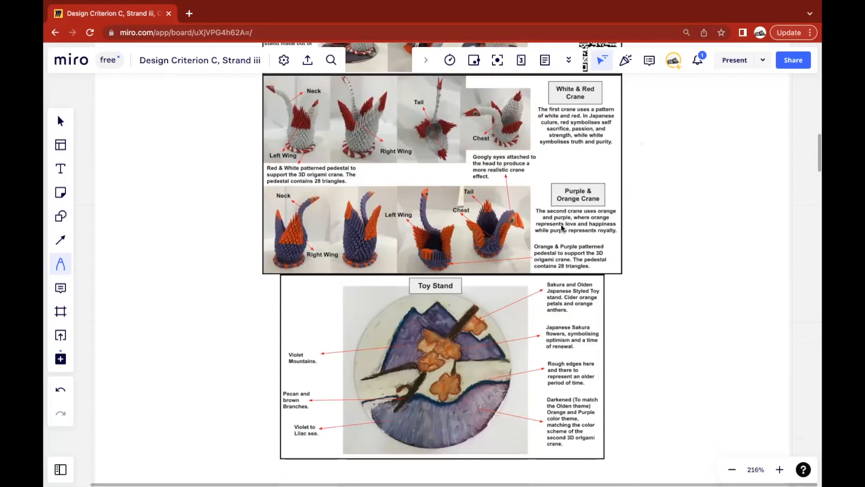
{"action": "scroll", "scroll_direction": "down", "scroll_amount": 3}
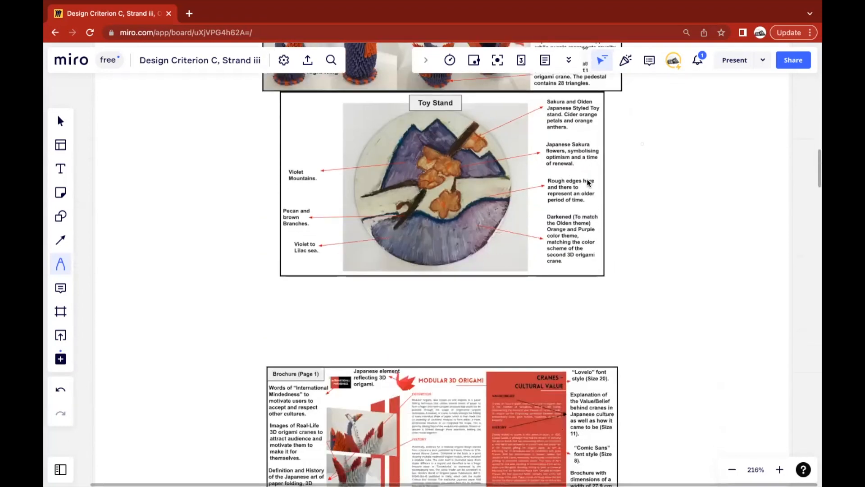
{"action": "scroll", "scroll_direction": "down", "scroll_amount": 3}
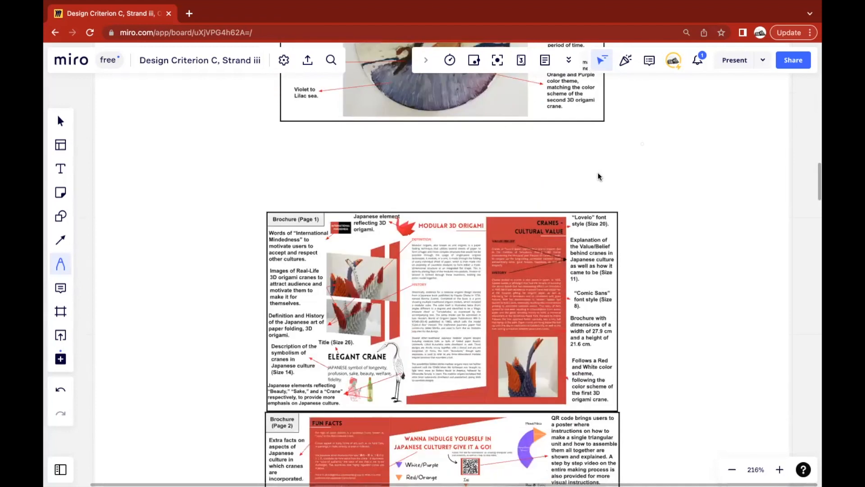
{"action": "scroll", "scroll_direction": "down", "scroll_amount": 3}
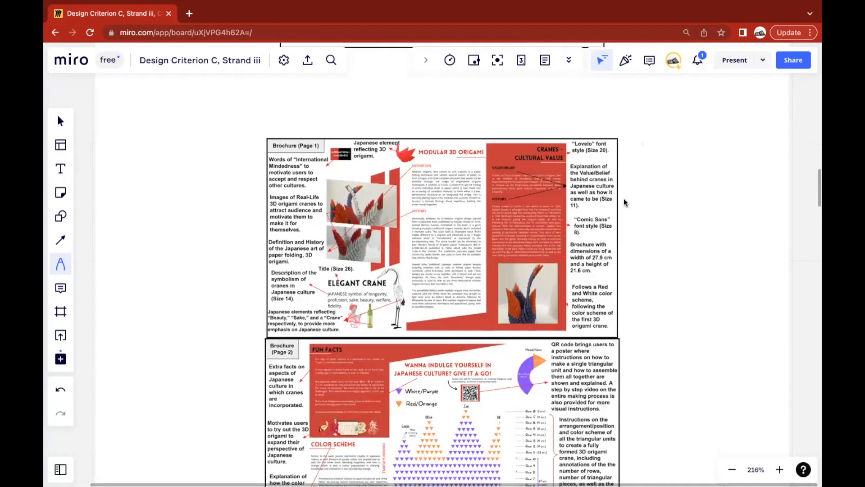
{"action": "scroll", "scroll_direction": "down", "scroll_amount": 3}
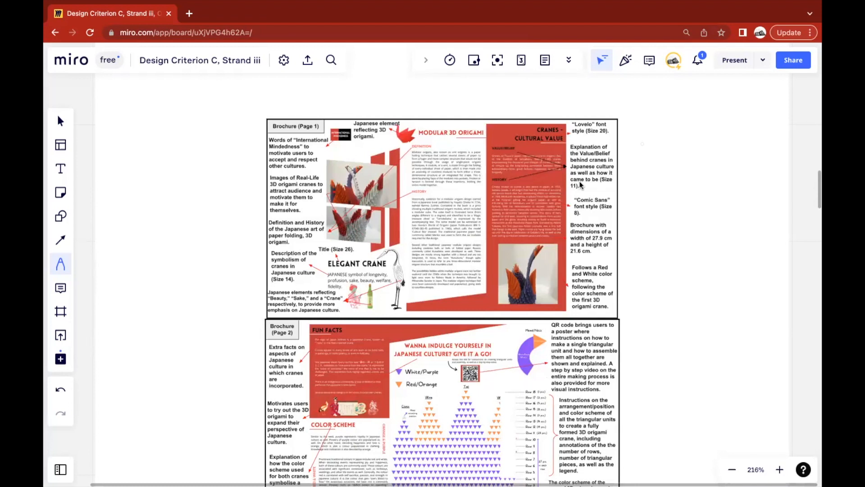
{"action": "mouse_move", "coordinate": [600, 194]}
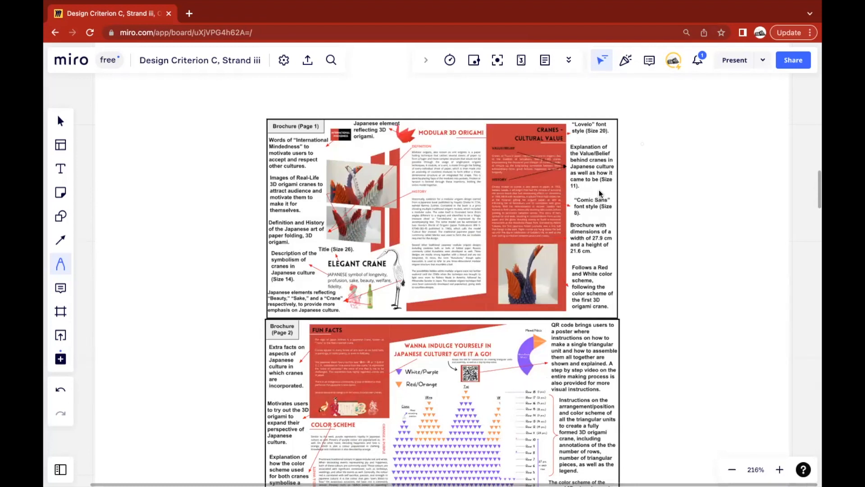
Scroll past brochure page 2 to the poster annotations and Canva links.
{"action": "scroll", "scroll_direction": "down", "scroll_amount": 3}
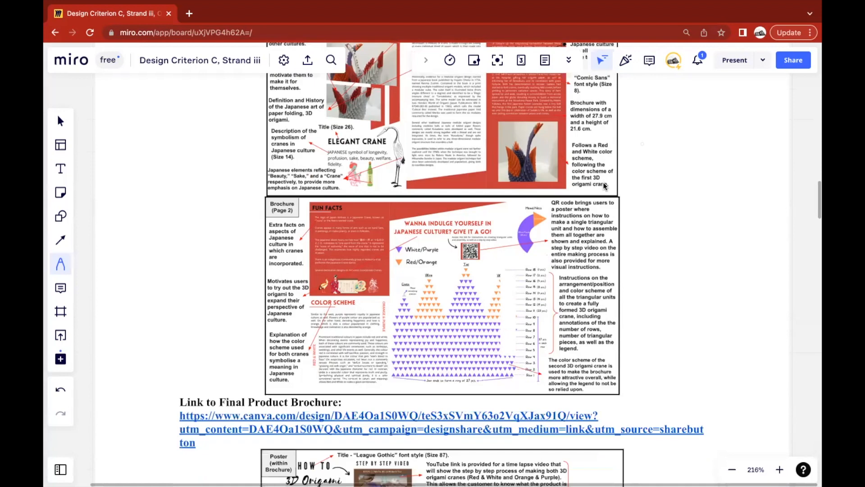
{"action": "scroll", "scroll_direction": "down", "scroll_amount": 3}
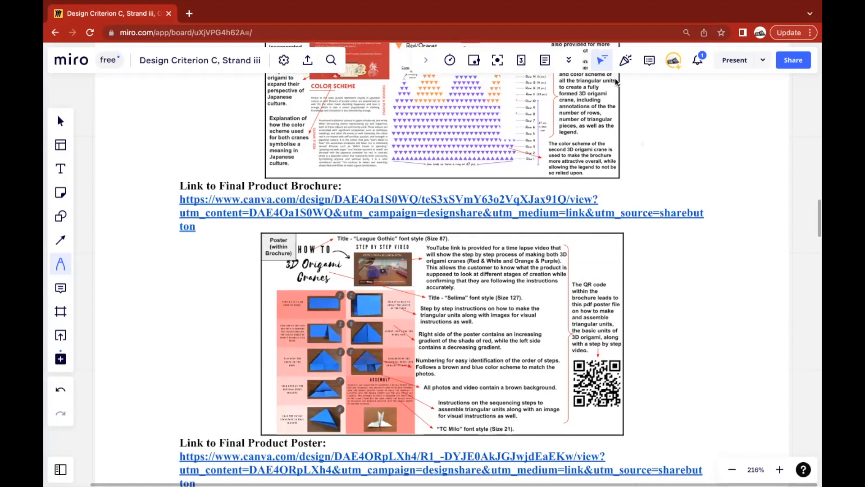
{"action": "scroll", "scroll_direction": "down", "scroll_amount": 3}
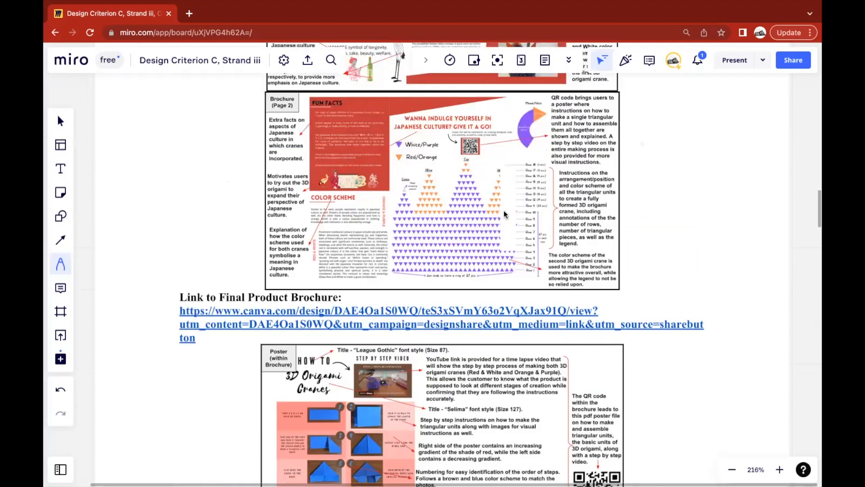
{"action": "scroll", "scroll_direction": "down", "scroll_amount": 3}
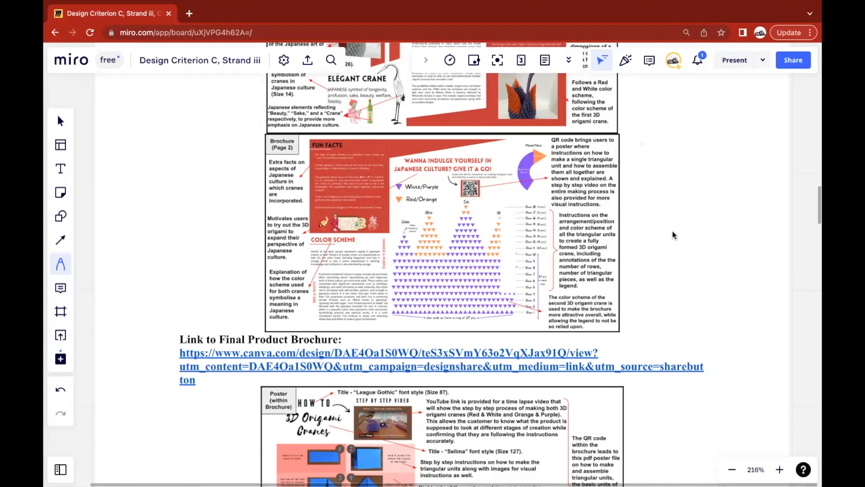
{"action": "scroll", "scroll_direction": "down", "scroll_amount": 3}
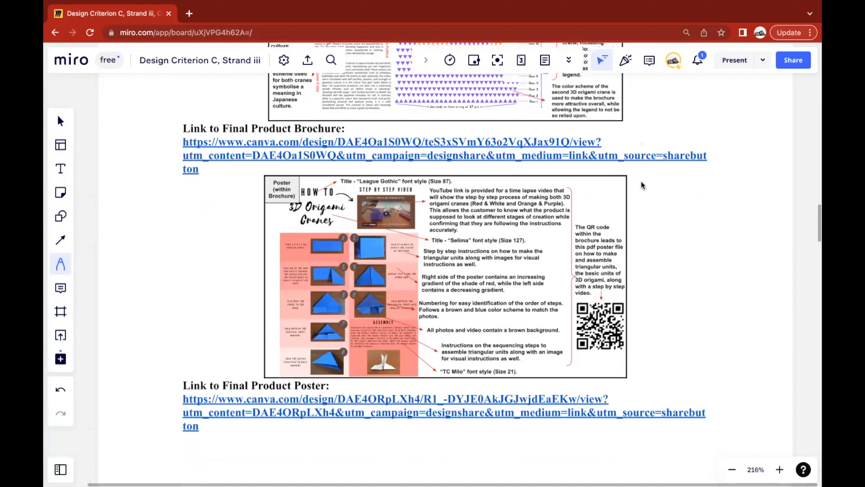
{"action": "mouse_move", "coordinate": [612, 189]}
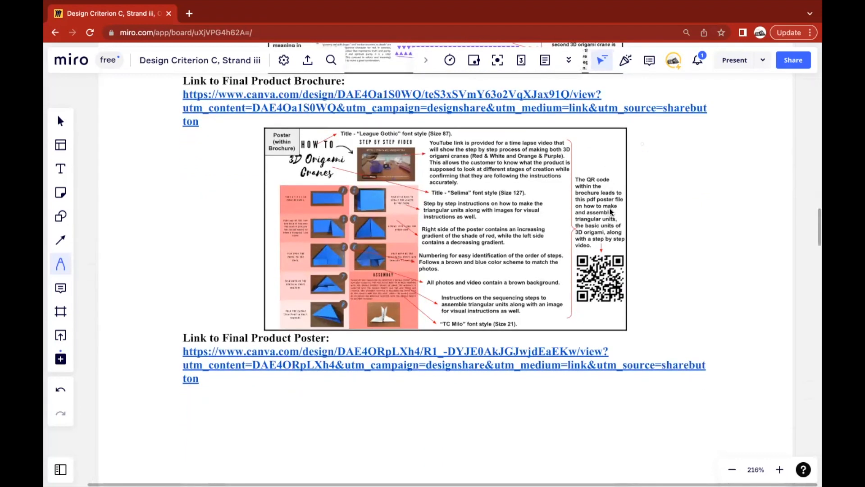
{"action": "mouse_move", "coordinate": [594, 220]}
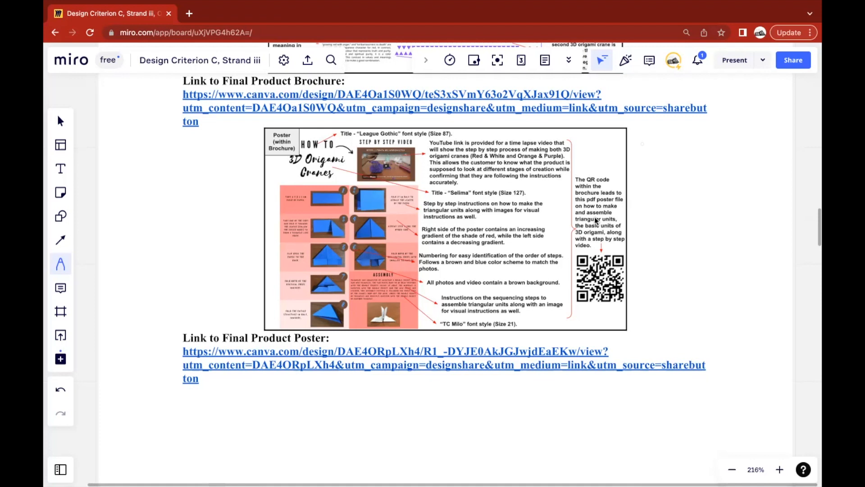
{"action": "mouse_move", "coordinate": [577, 268]}
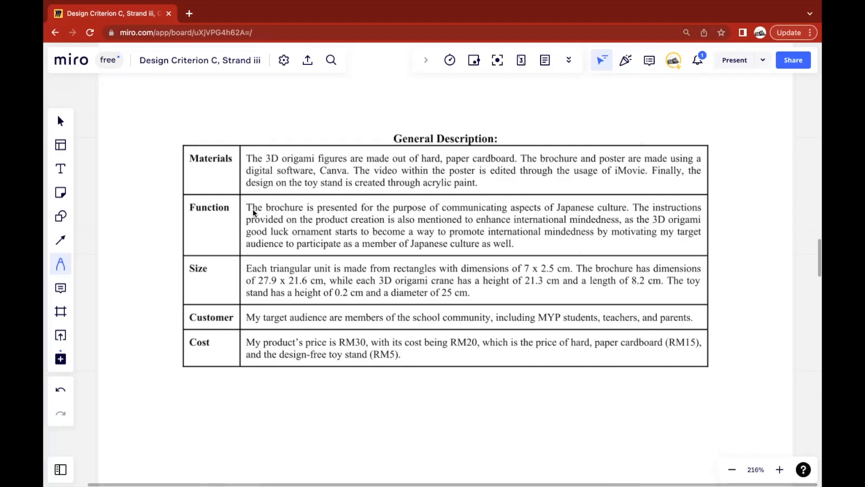
{"action": "mouse_move", "coordinate": [286, 231]}
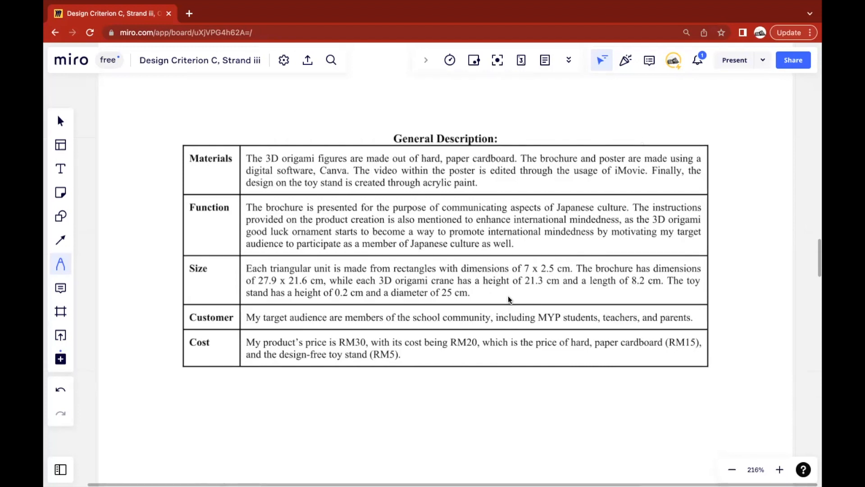
Scroll down to the General Description table of materials, function, size, customer and cost.
{"action": "scroll", "scroll_direction": "down", "scroll_amount": 3}
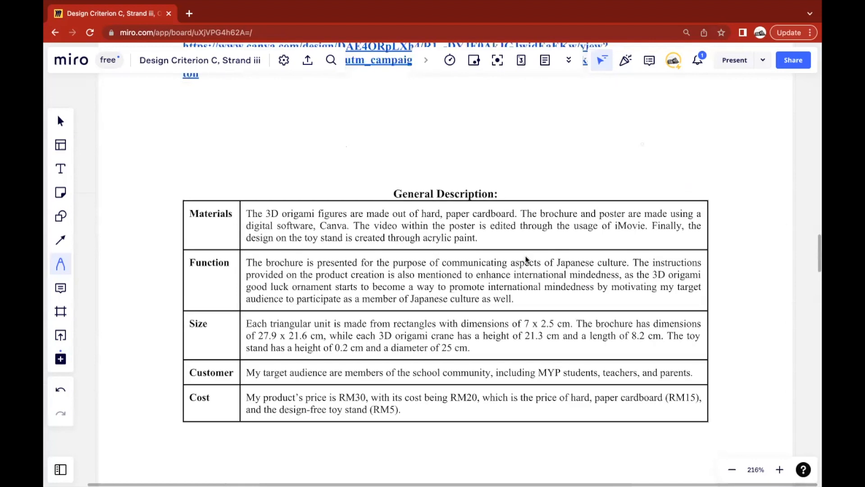
{"action": "scroll", "scroll_direction": "down", "scroll_amount": 3}
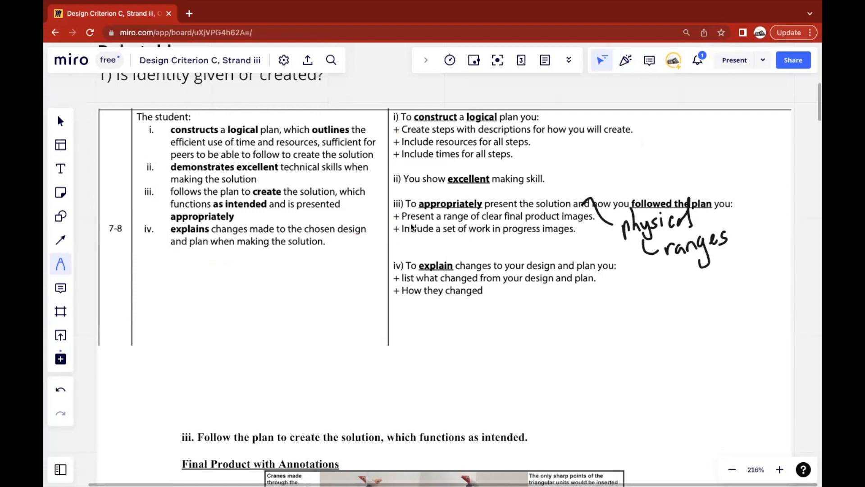
Draw a curved arrow linking rubric points ii and iii.
{"action": "left_click_drag", "start_coordinate": [397, 189], "coordinate": [393, 234]}
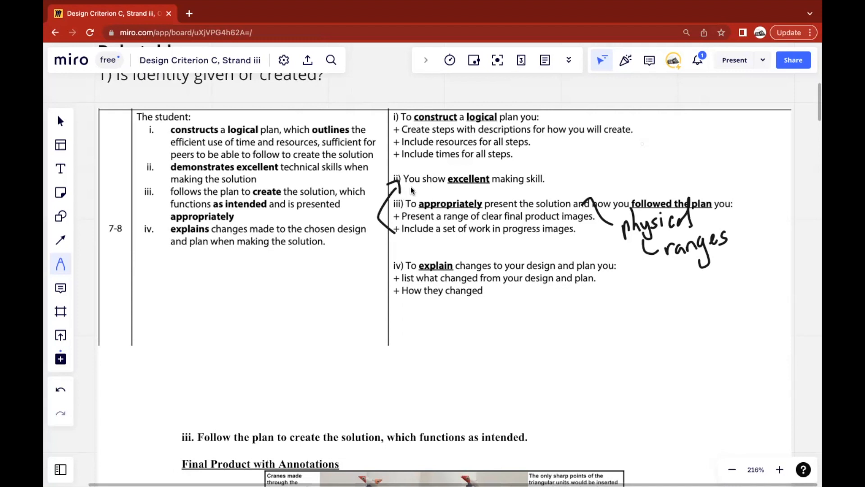
{"action": "mouse_move", "coordinate": [415, 191]}
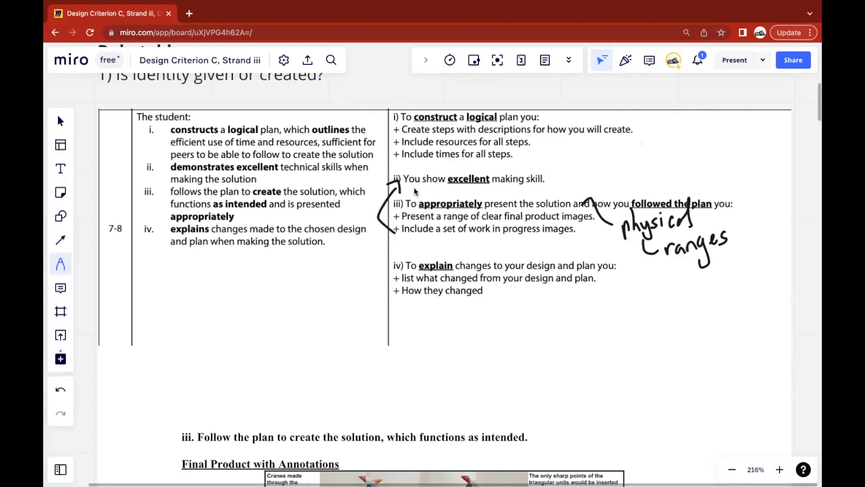
{"action": "mouse_move", "coordinate": [420, 182]}
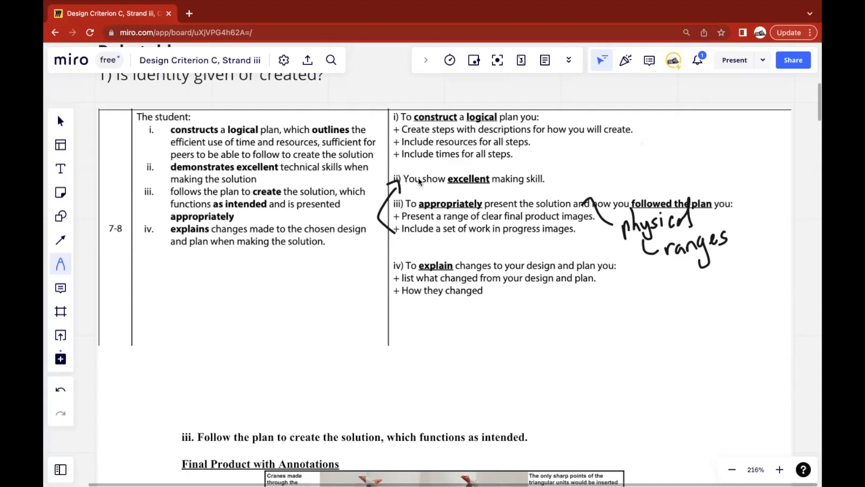